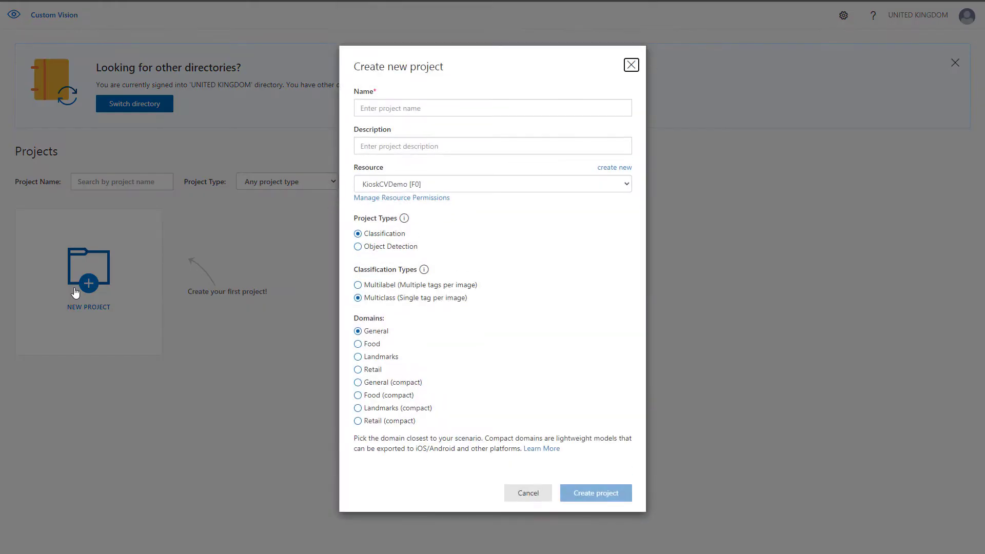
Enter 'polar-bear-vision' as the new project's name
{"action": "left_click", "coordinate": [492, 108]}
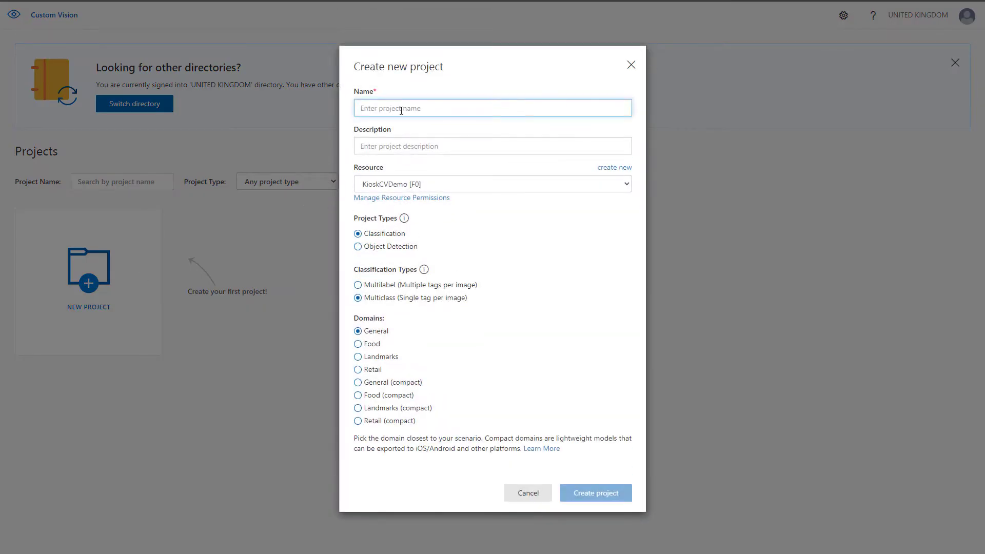
{"action": "type", "text": "polar"}
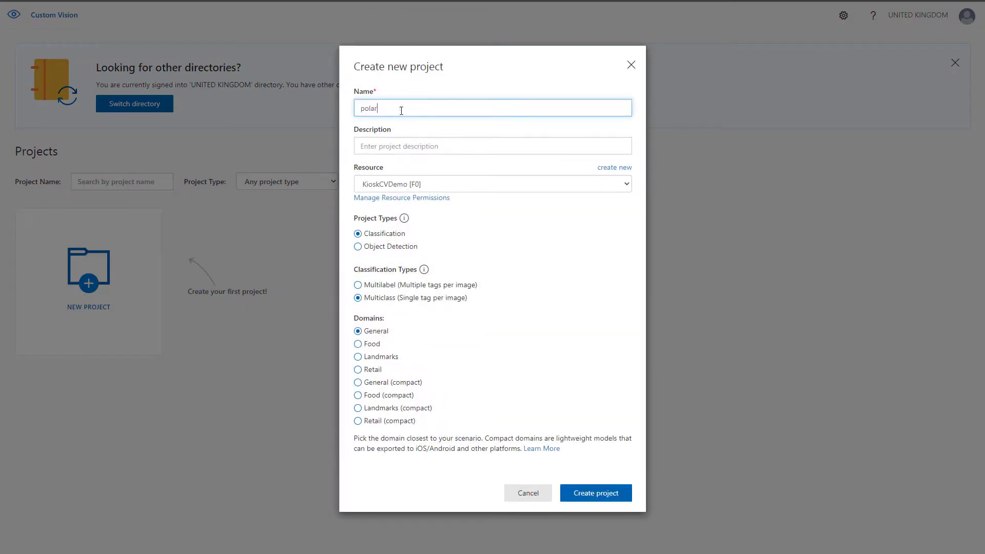
{"action": "type", "text": "-bear-"}
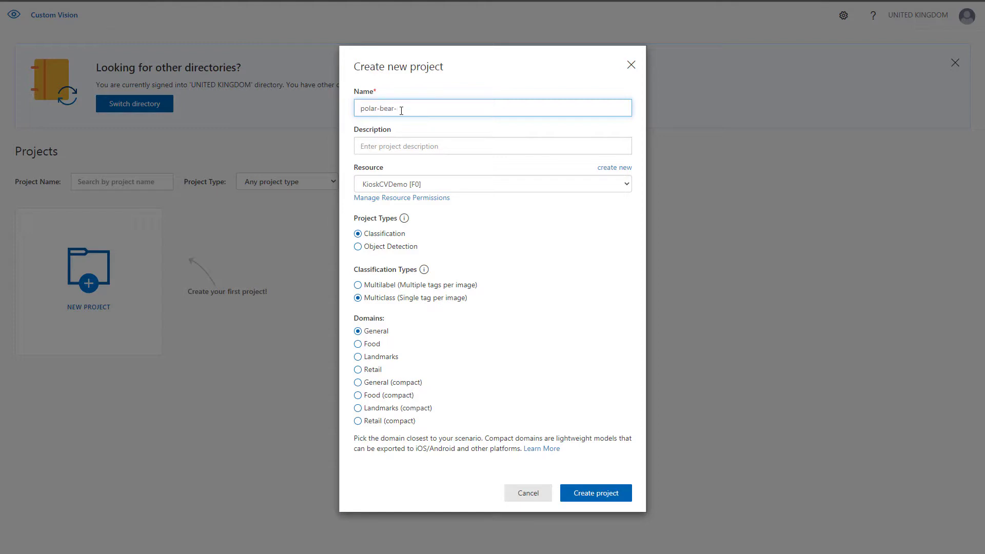
{"action": "type", "text": "vision"}
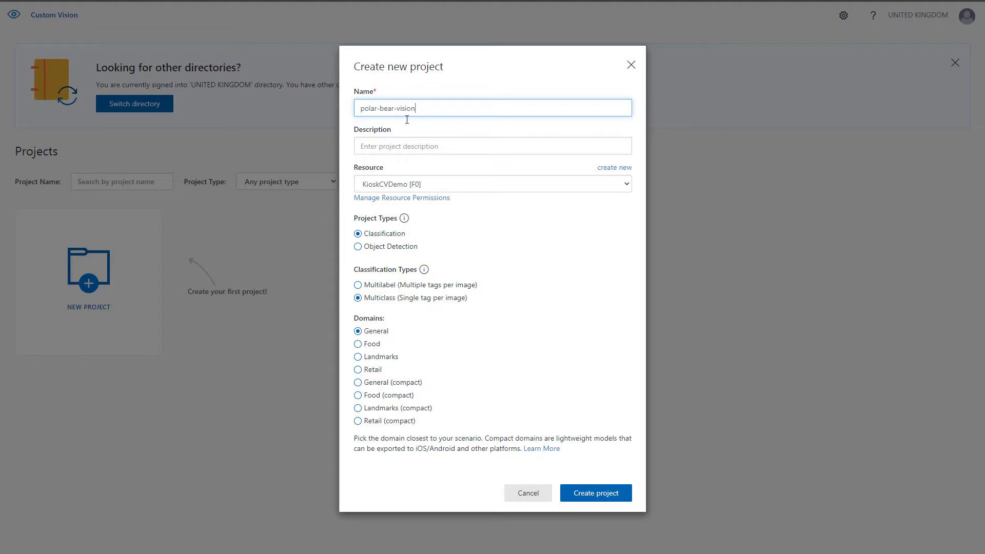
Create a new polar-bear-vision resource under the Microsoft Azure Internal Consumption subscription
{"action": "left_click", "coordinate": [613, 168]}
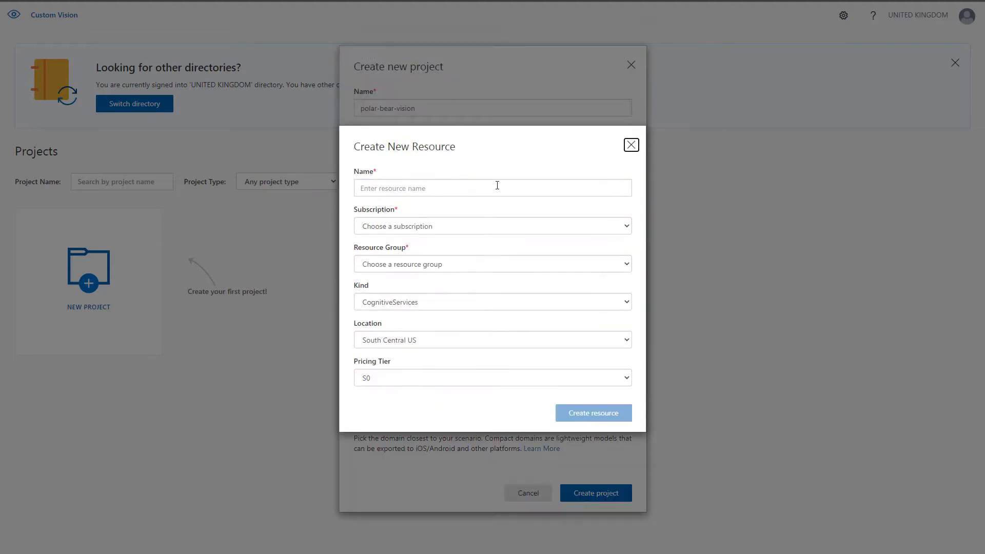
{"action": "type", "text": "polar-bear-visio"}
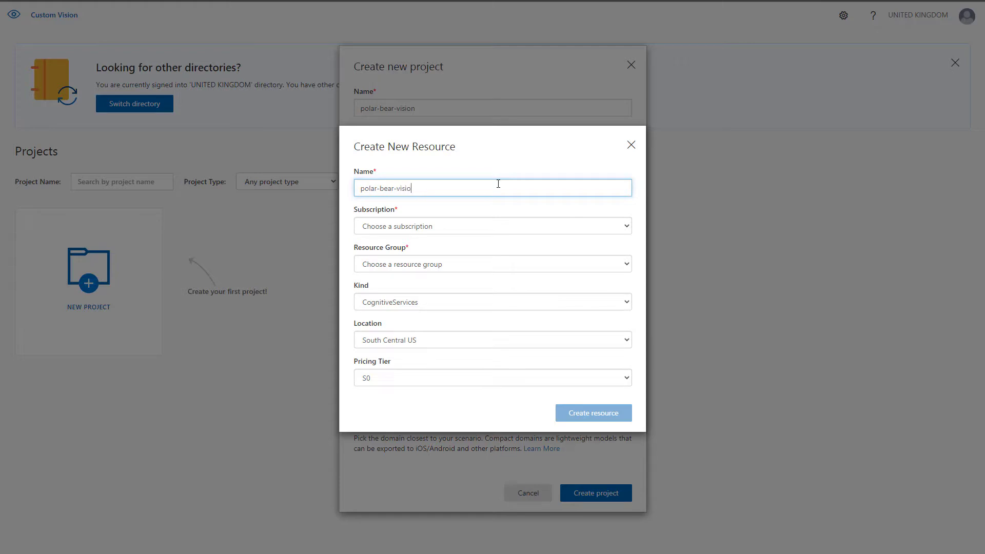
{"action": "left_click", "coordinate": [493, 226]}
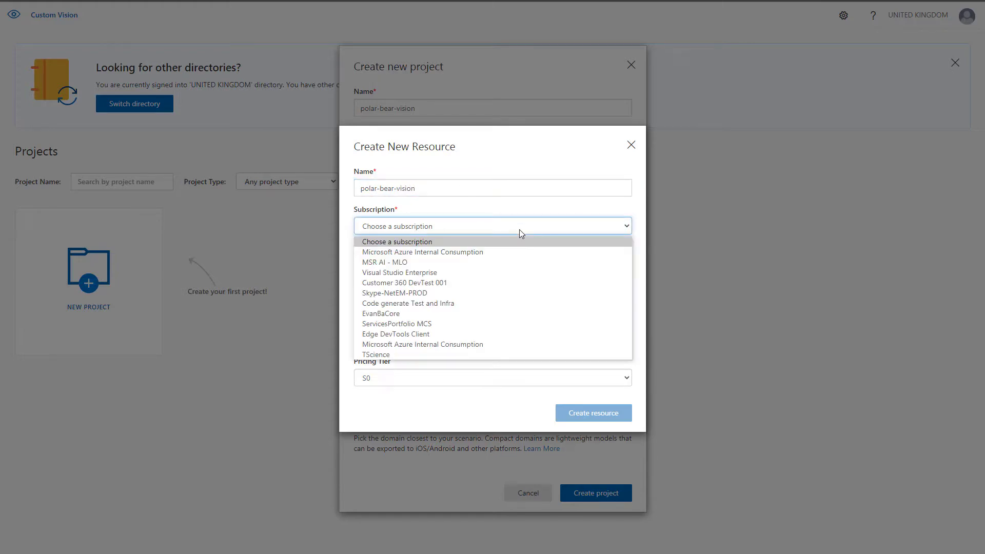
{"action": "left_click", "coordinate": [422, 252]}
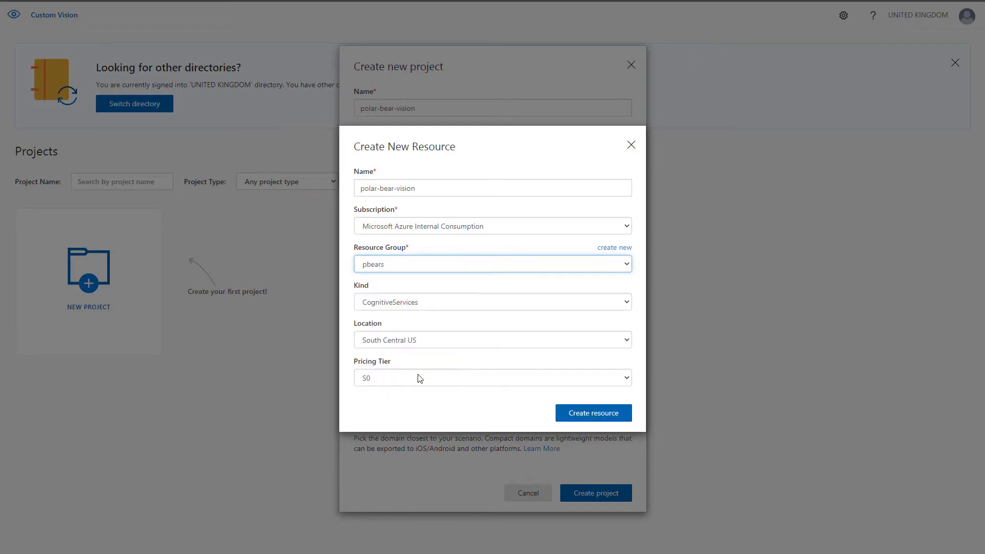
{"action": "mouse_move", "coordinate": [466, 324]}
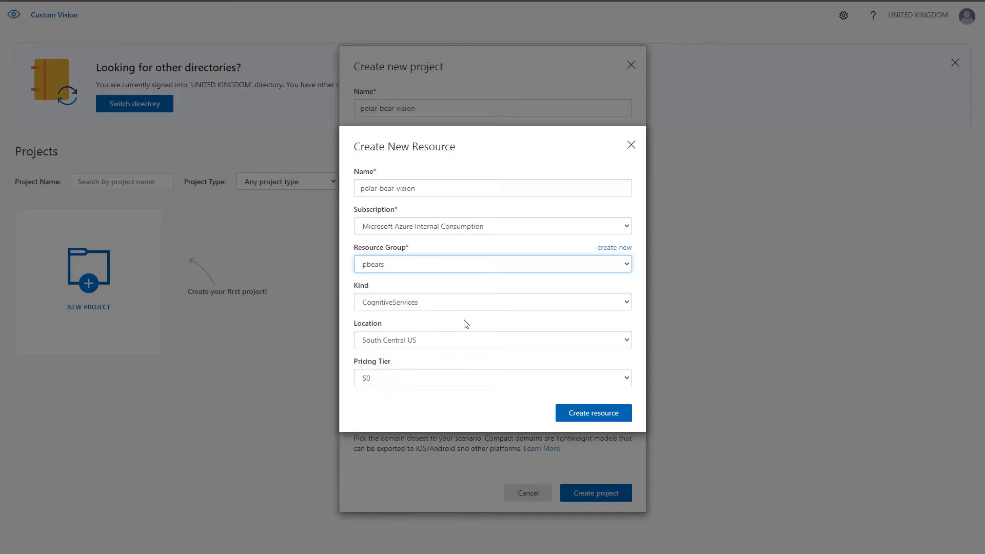
{"action": "left_click", "coordinate": [591, 412]}
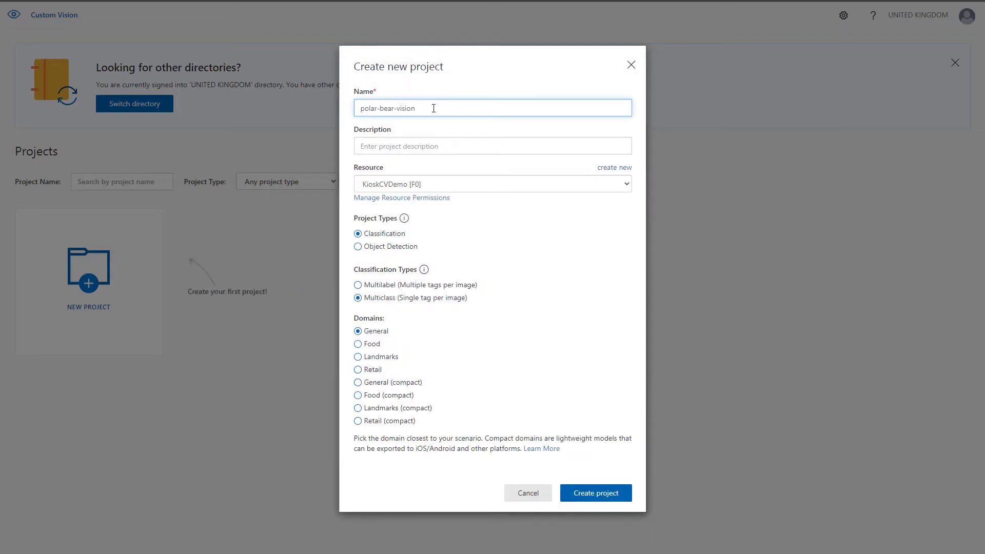
Create polar-bear-vision-project with a Polar Bears description, using the polar-bear-vision [S0] resource
{"action": "left_click", "coordinate": [492, 146]}
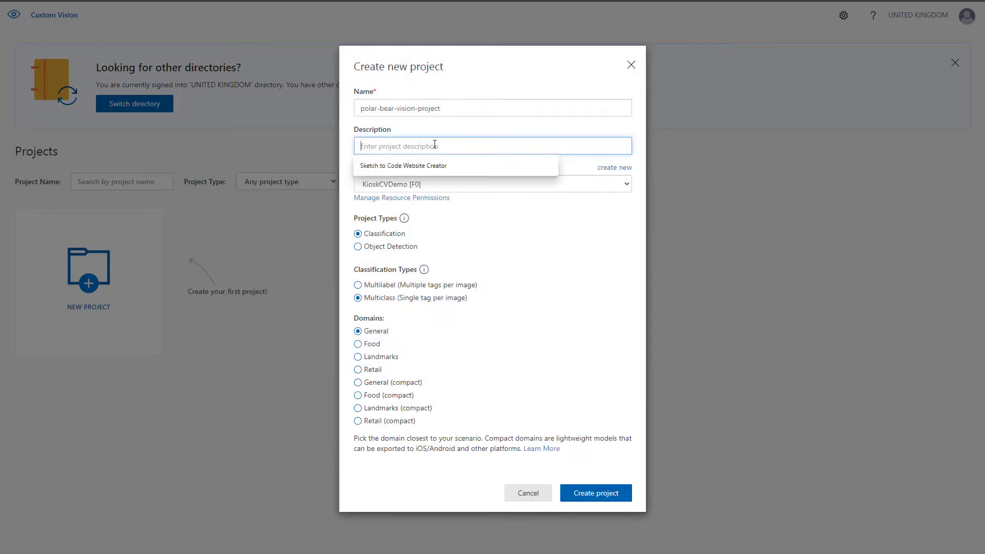
{"action": "type", "text": "To determine if images captures a"}
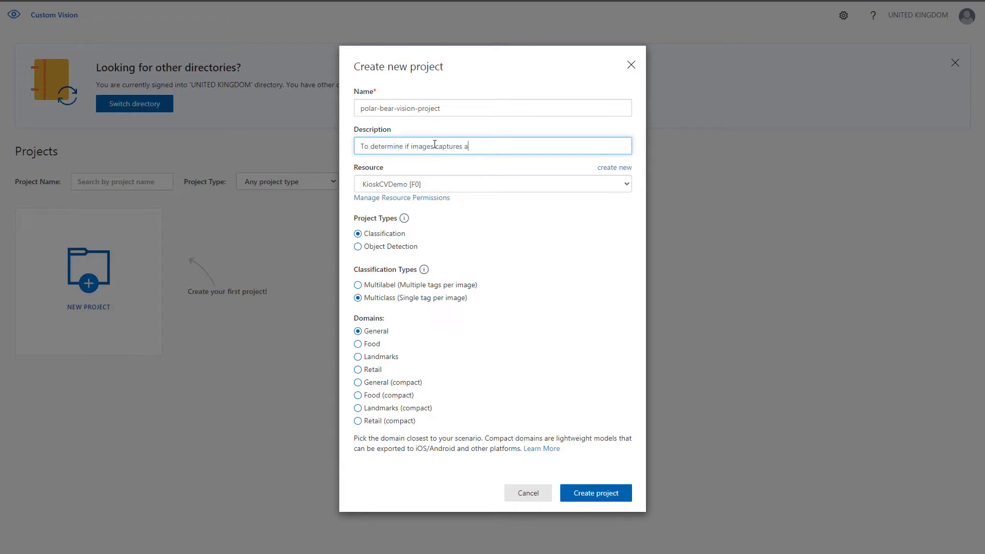
{"action": "left_click", "coordinate": [492, 184]}
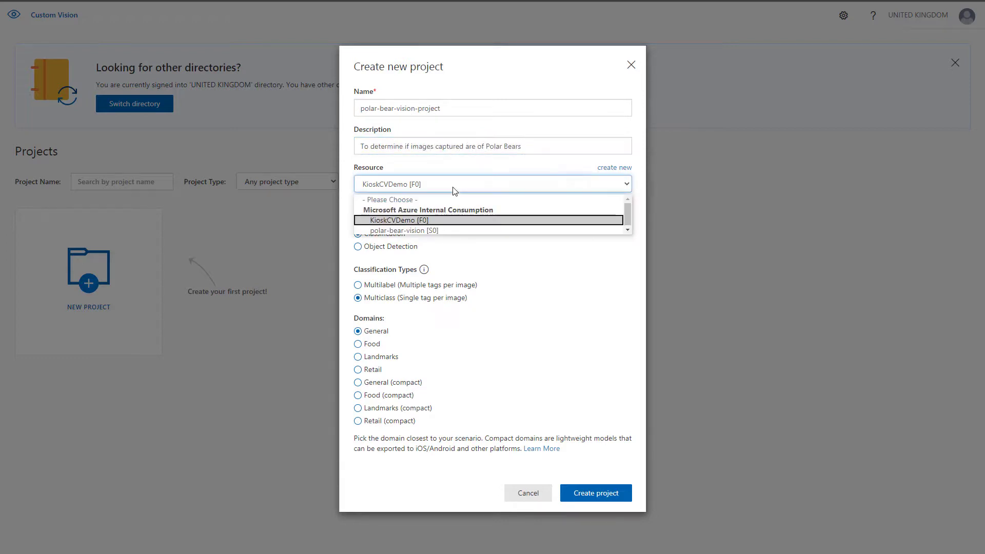
{"action": "left_click", "coordinate": [405, 230]}
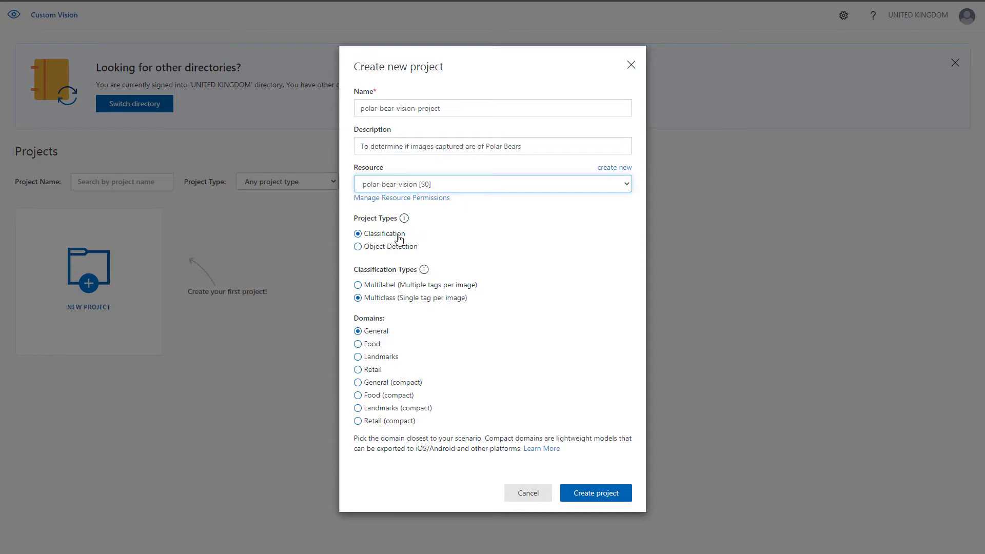
{"action": "mouse_move", "coordinate": [439, 452]}
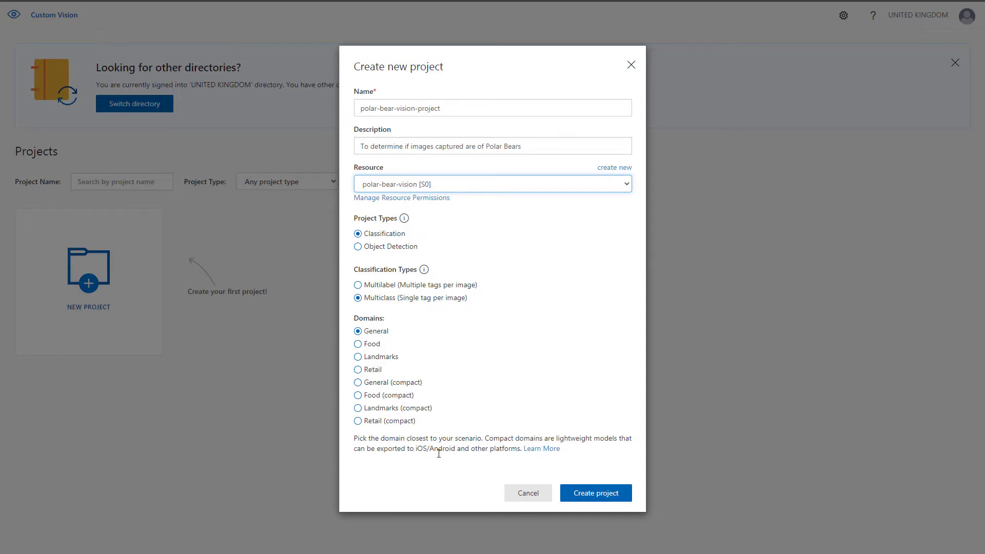
{"action": "mouse_move", "coordinate": [594, 493]}
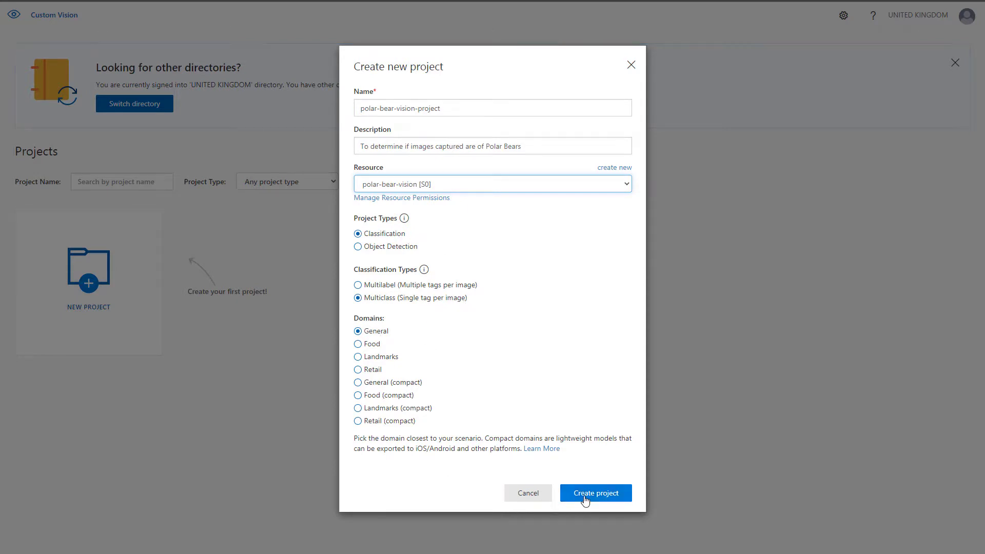
{"action": "left_click", "coordinate": [595, 492]}
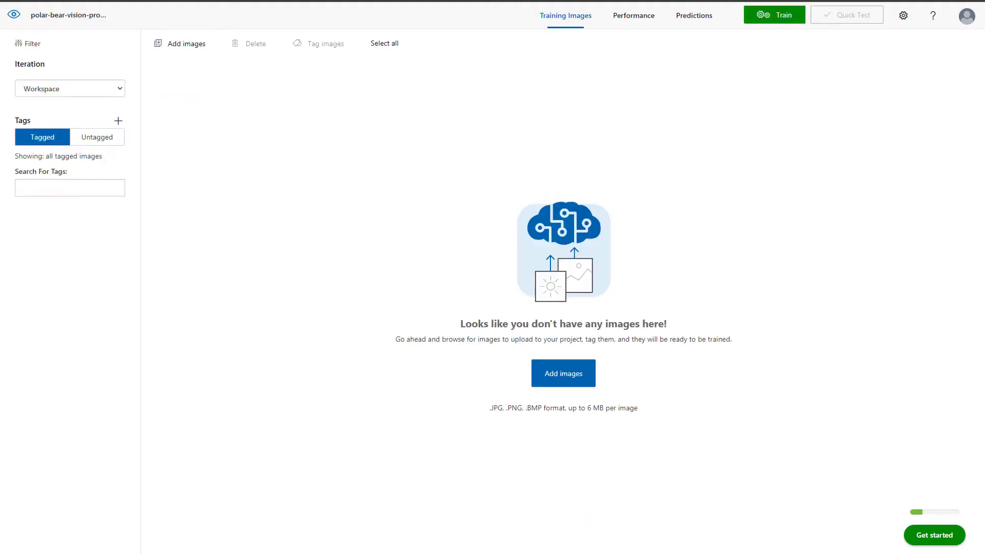
Upload the arctic-fox image folder tagged 'artic-fox'
{"action": "left_click", "coordinate": [563, 372]}
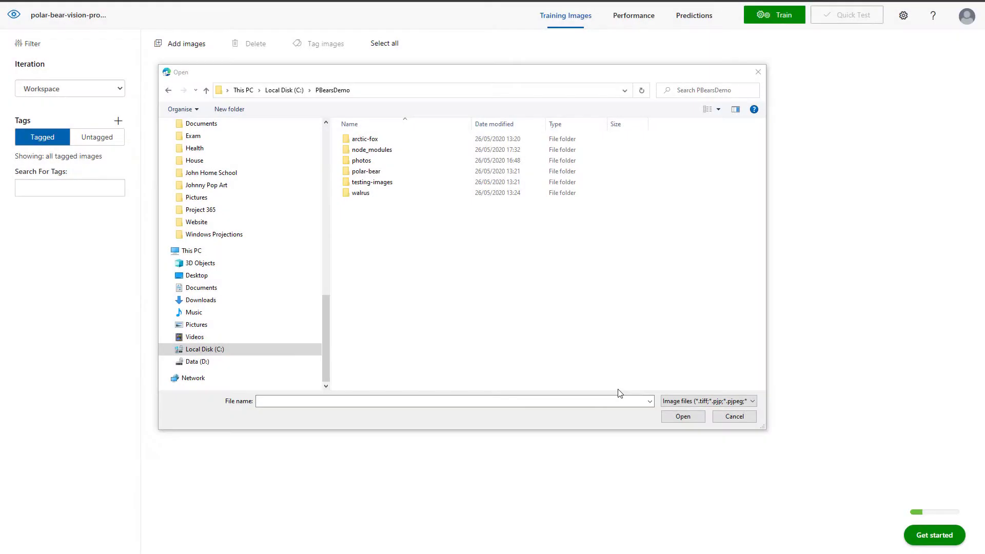
{"action": "double_click", "coordinate": [364, 139]}
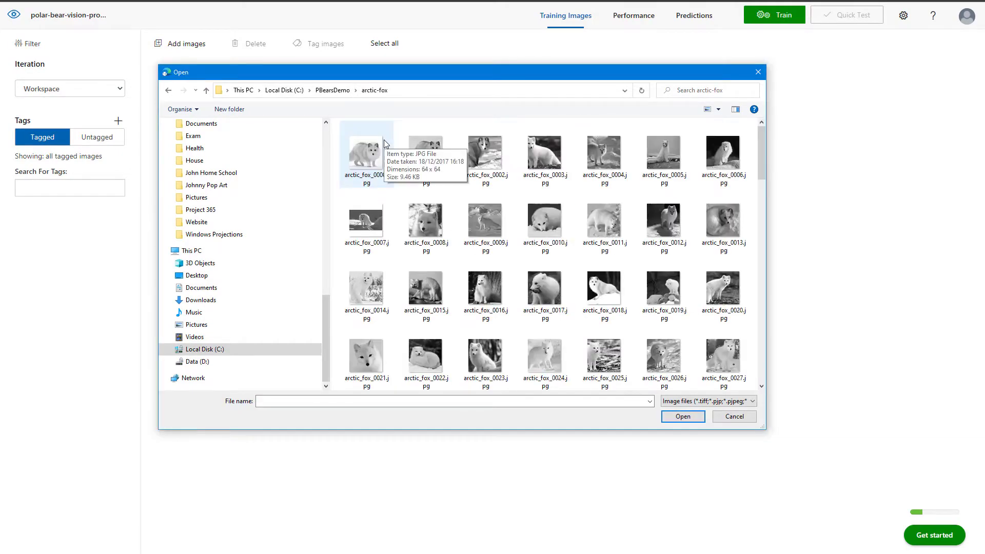
{"action": "left_click", "coordinate": [683, 417]}
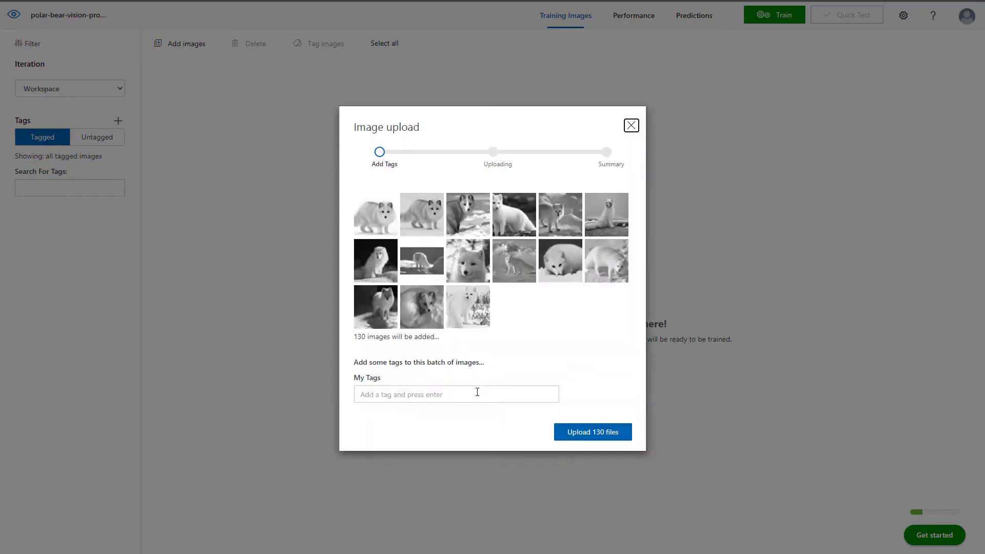
{"action": "type", "text": "art"}
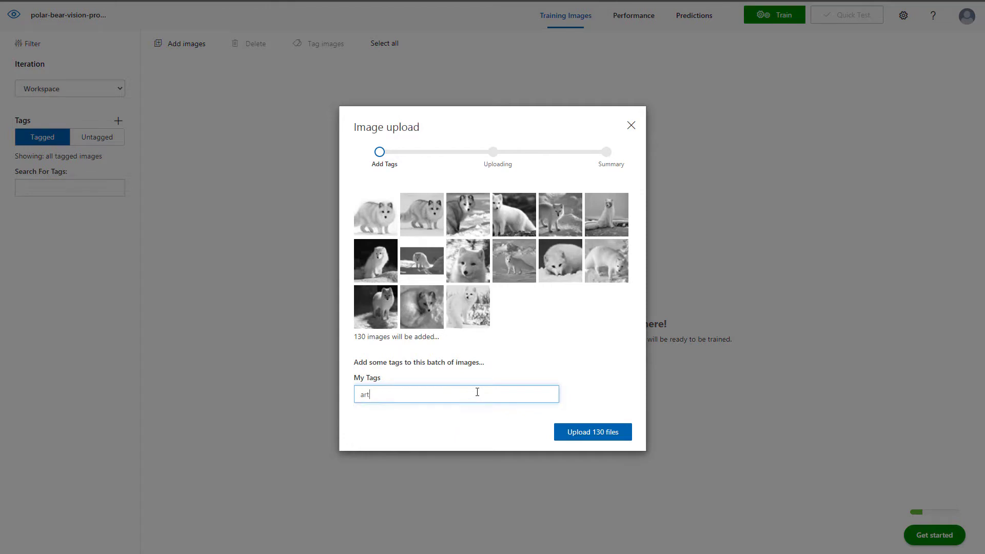
{"action": "type", "text": "ic-fox"}
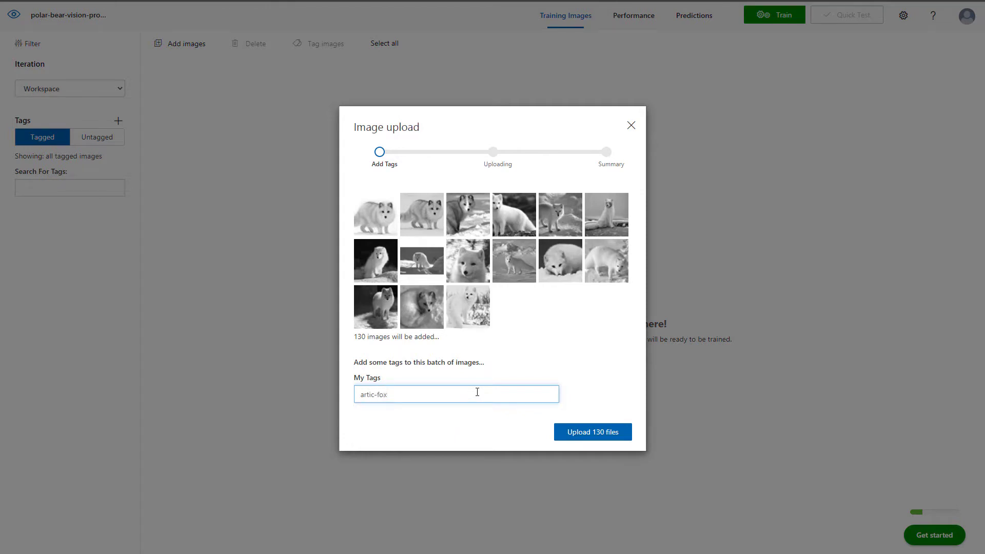
{"action": "left_click", "coordinate": [591, 431]}
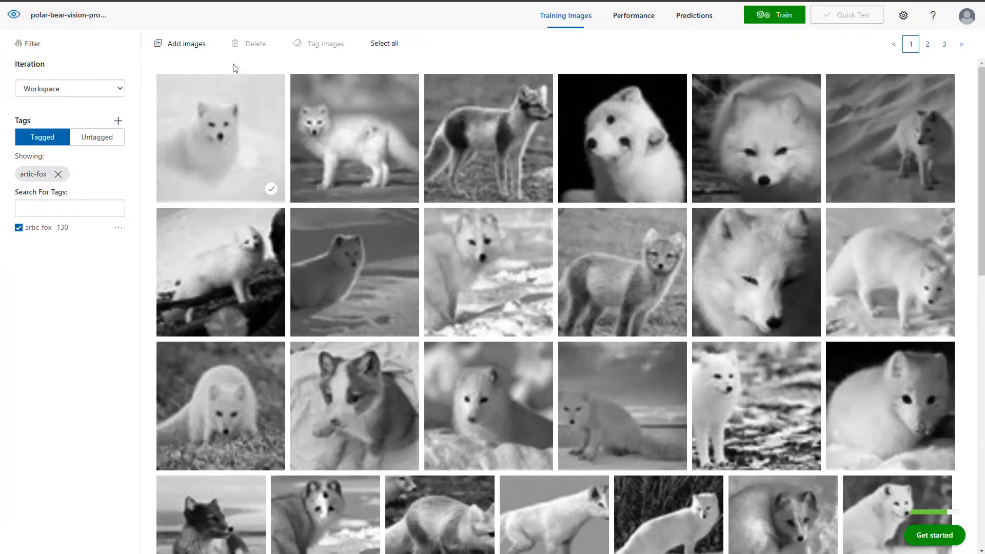
Upload polar-bear and walrus images with their tags, then train Iteration 1
{"action": "left_click", "coordinate": [185, 43]}
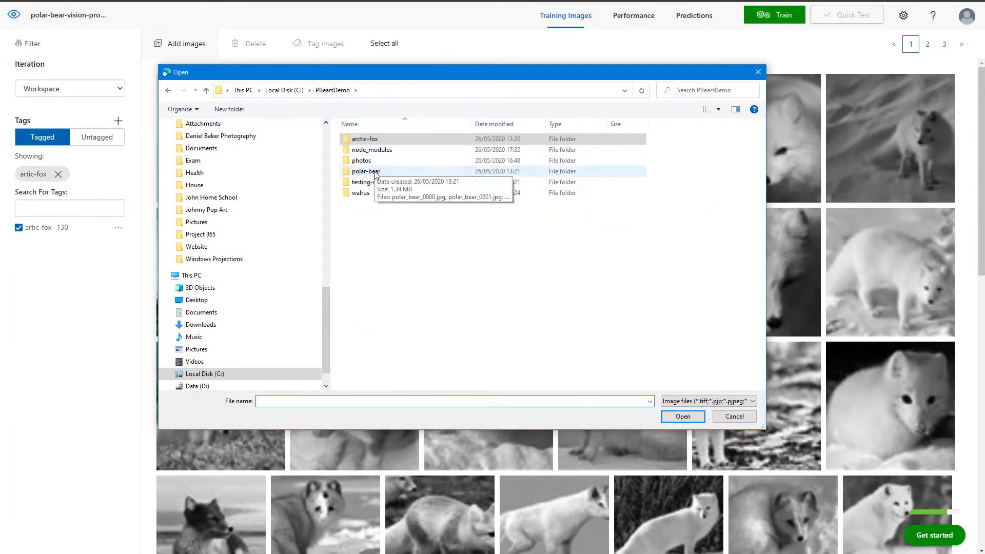
{"action": "left_click", "coordinate": [682, 416]}
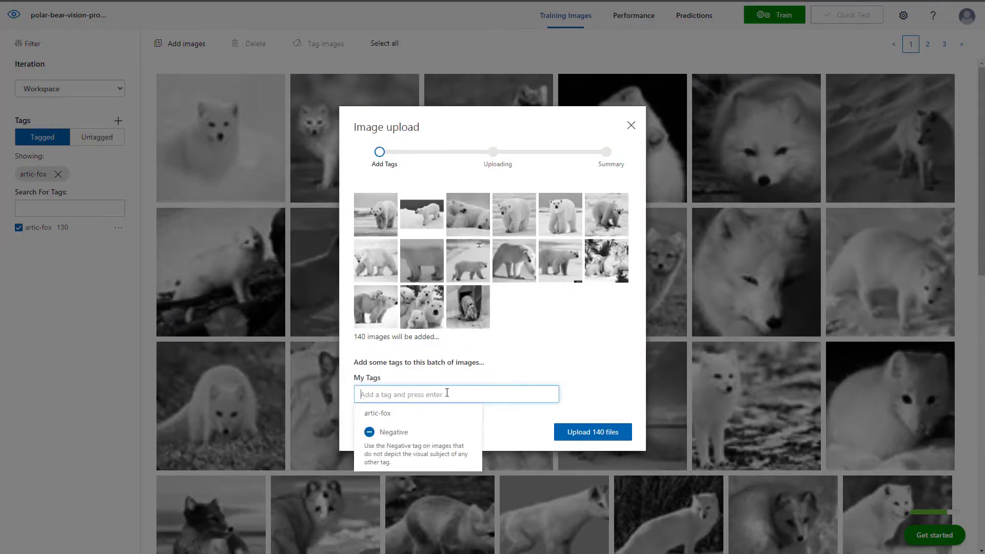
{"action": "type", "text": "polar-bear"}
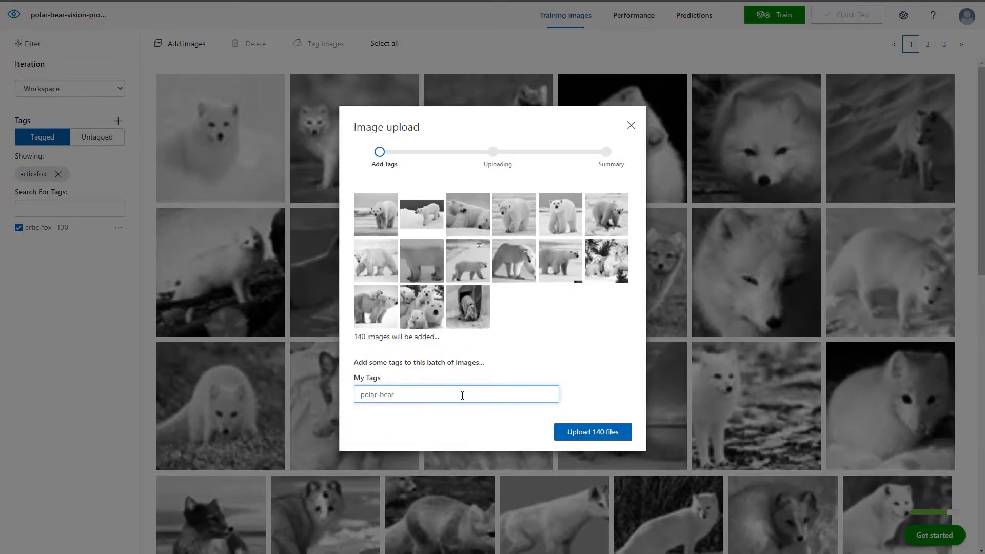
{"action": "left_click", "coordinate": [591, 432]}
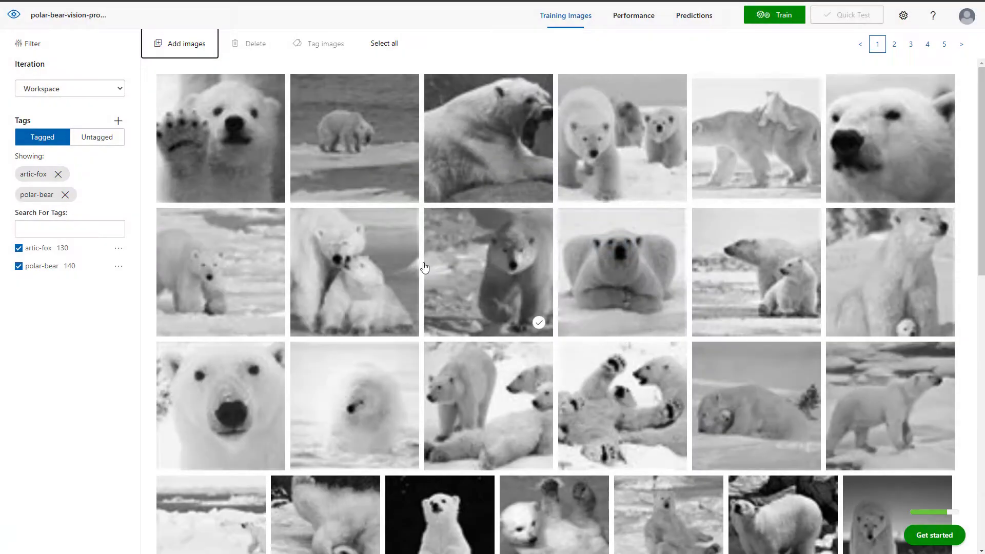
{"action": "left_click", "coordinate": [180, 43]}
{"action": "type", "text": "wa"}
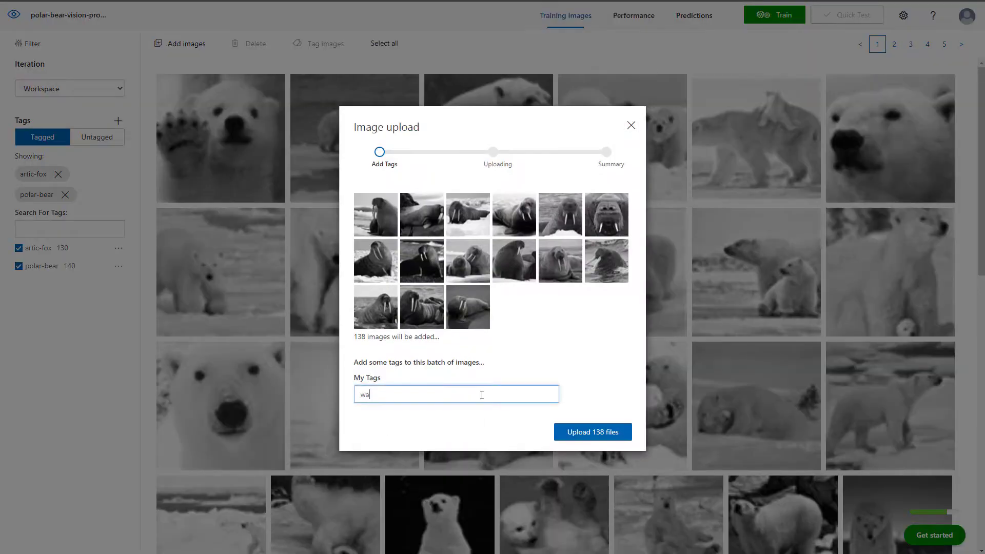
{"action": "left_click", "coordinate": [591, 431]}
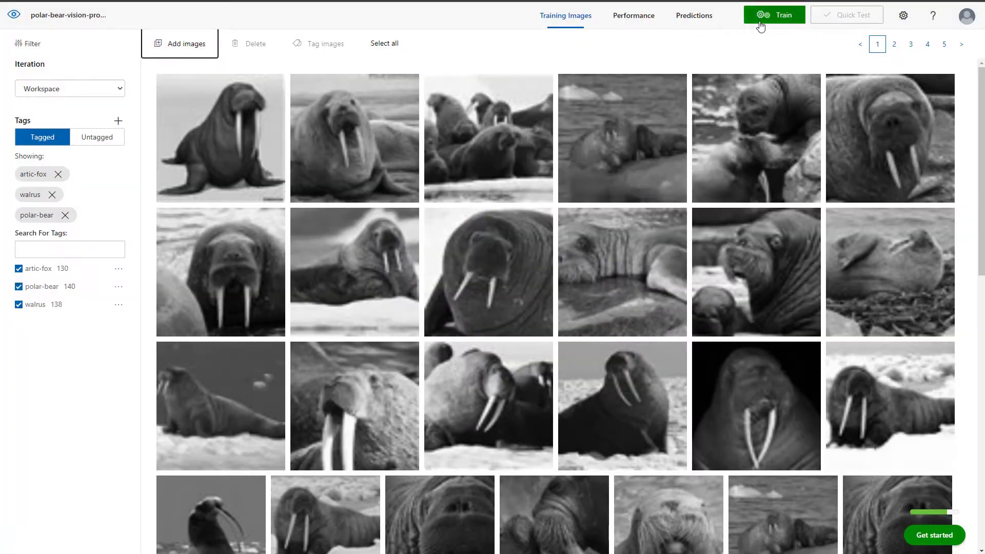
{"action": "left_click", "coordinate": [633, 15]}
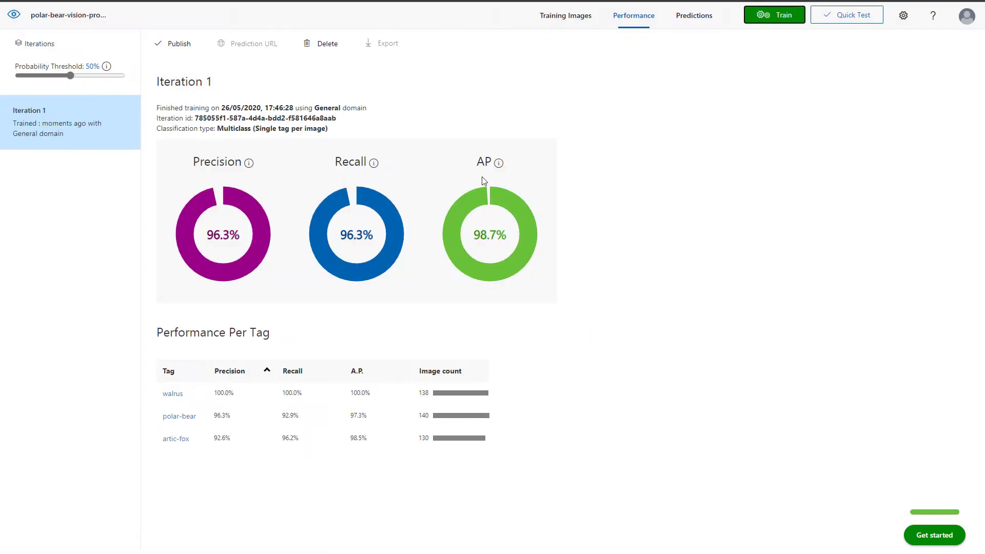
{"action": "left_click", "coordinate": [846, 15]}
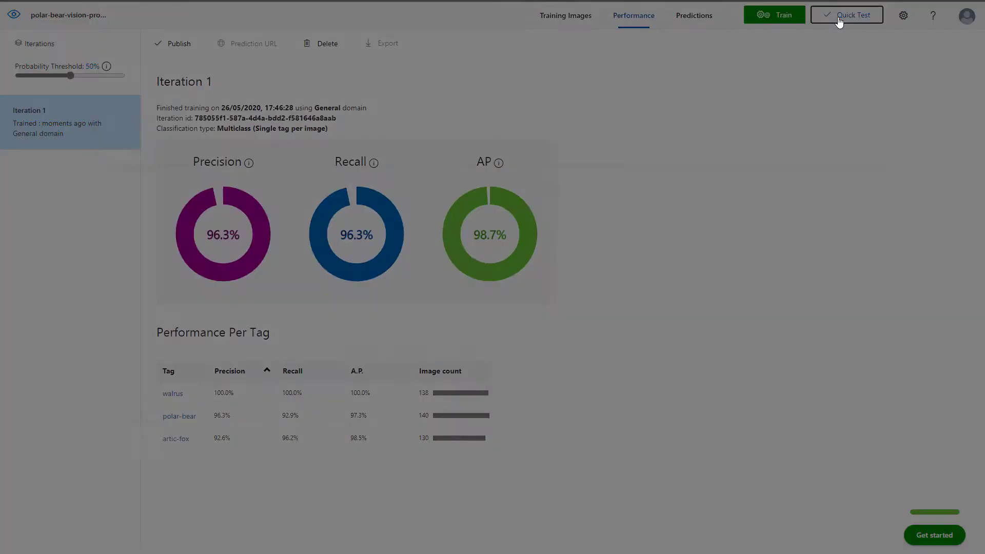
Quick-test a local fox image, which is classified artic-fox at 100%
{"action": "left_click", "coordinate": [846, 14]}
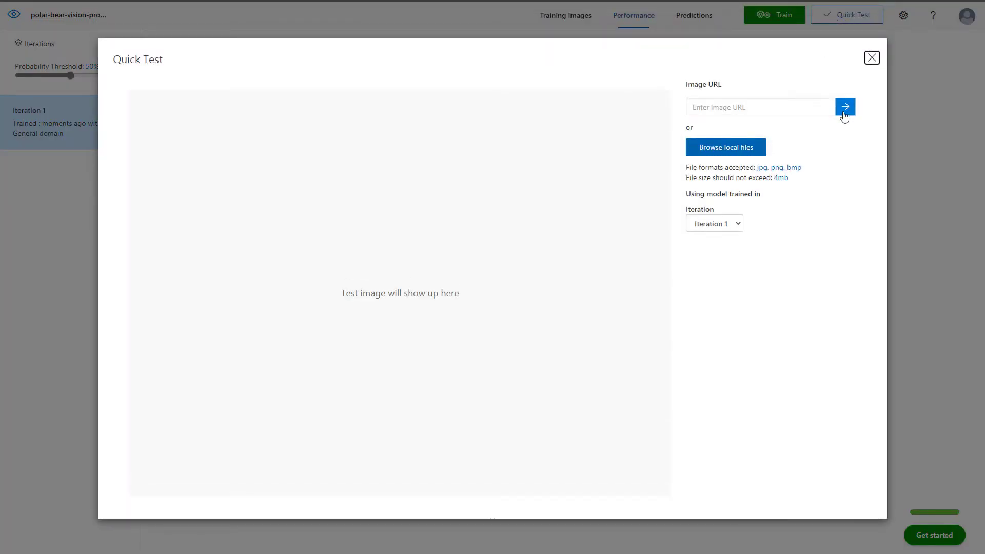
{"action": "left_click", "coordinate": [726, 147]}
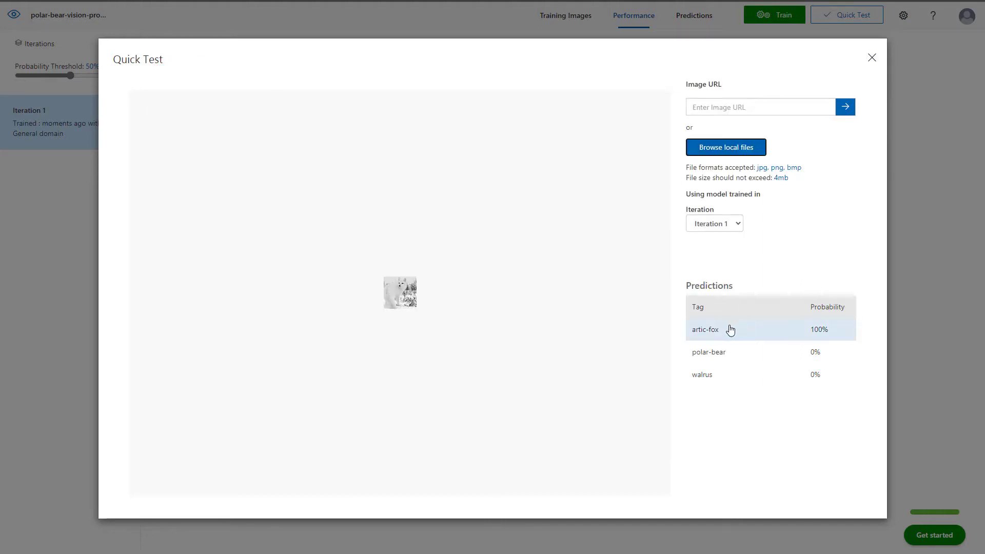
{"action": "mouse_move", "coordinate": [829, 340]}
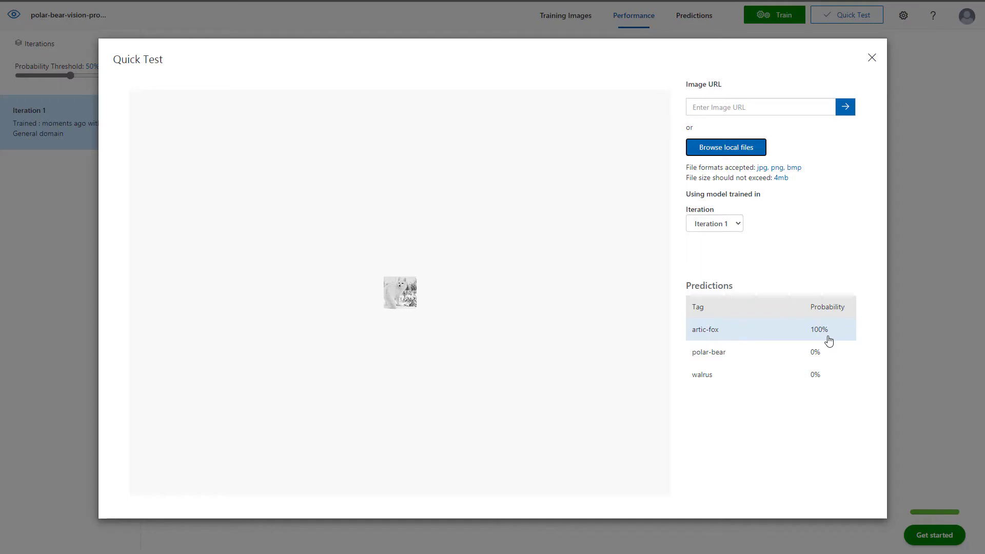
{"action": "left_click", "coordinate": [726, 147]}
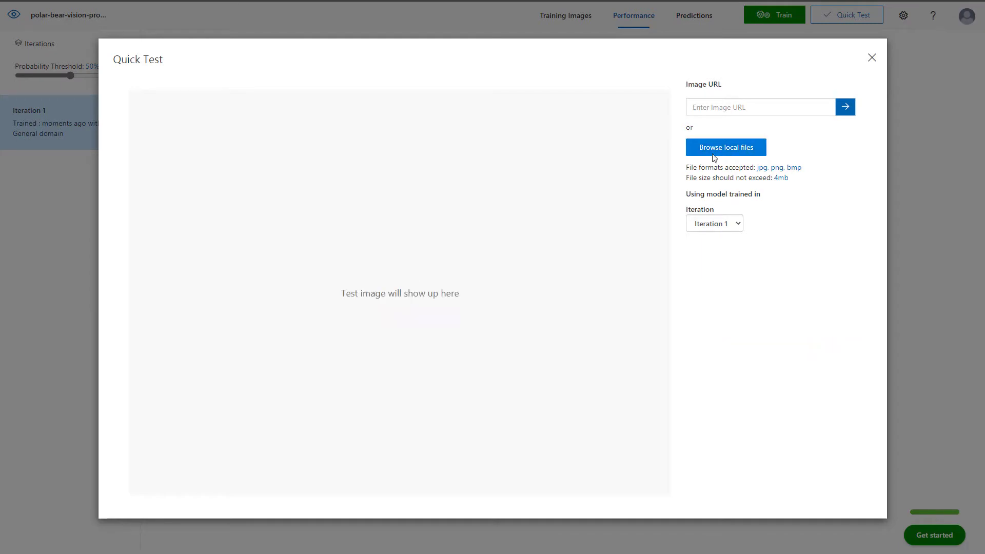
Quick-test images from the polar-bear and walrus testing folders, then close Quick Test
{"action": "left_click", "coordinate": [725, 147]}
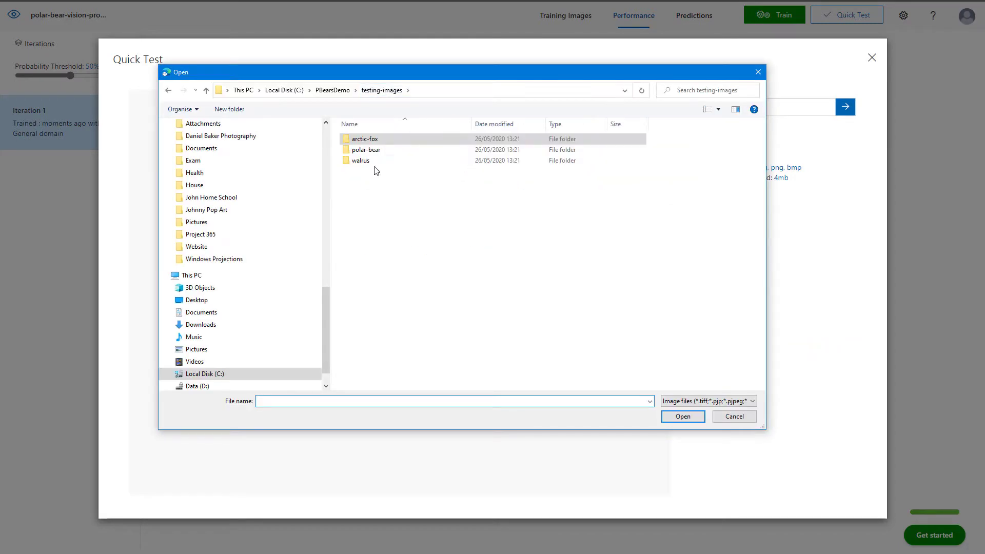
{"action": "double_click", "coordinate": [365, 150]}
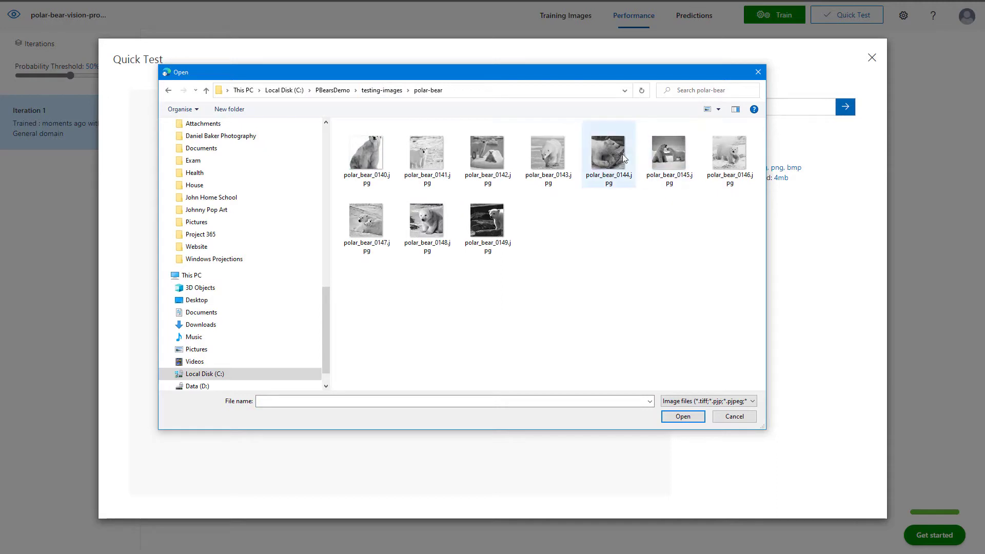
{"action": "left_click", "coordinate": [682, 416]}
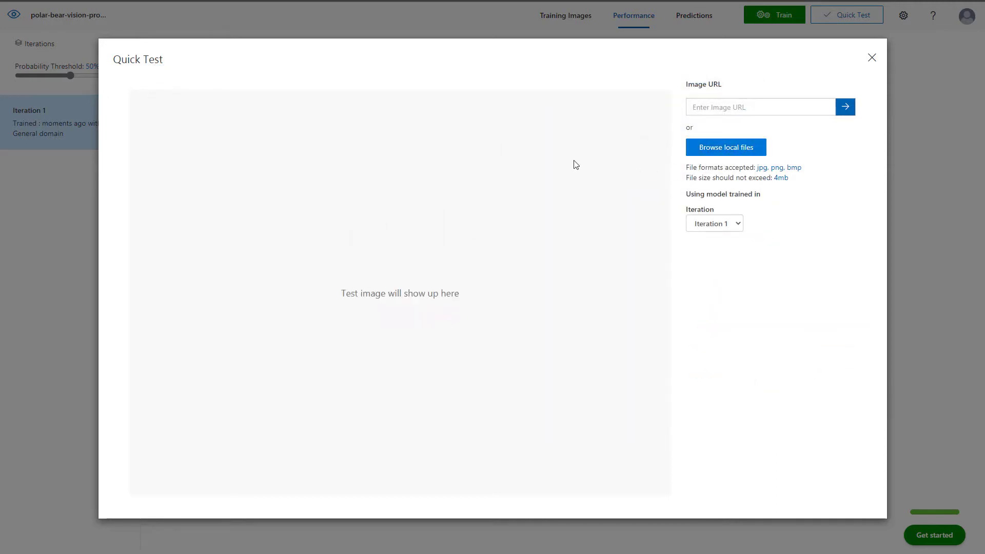
{"action": "left_click", "coordinate": [725, 147]}
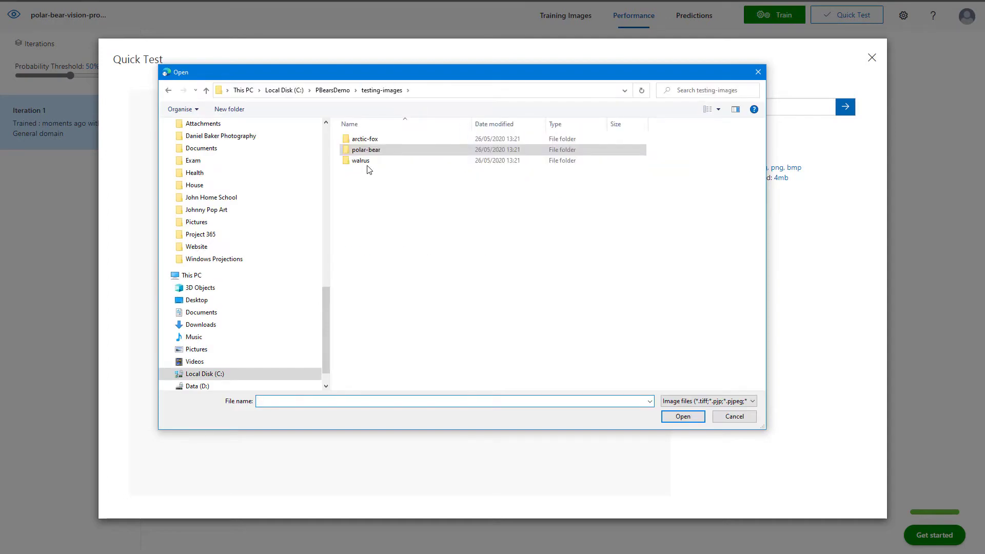
{"action": "double_click", "coordinate": [360, 160]}
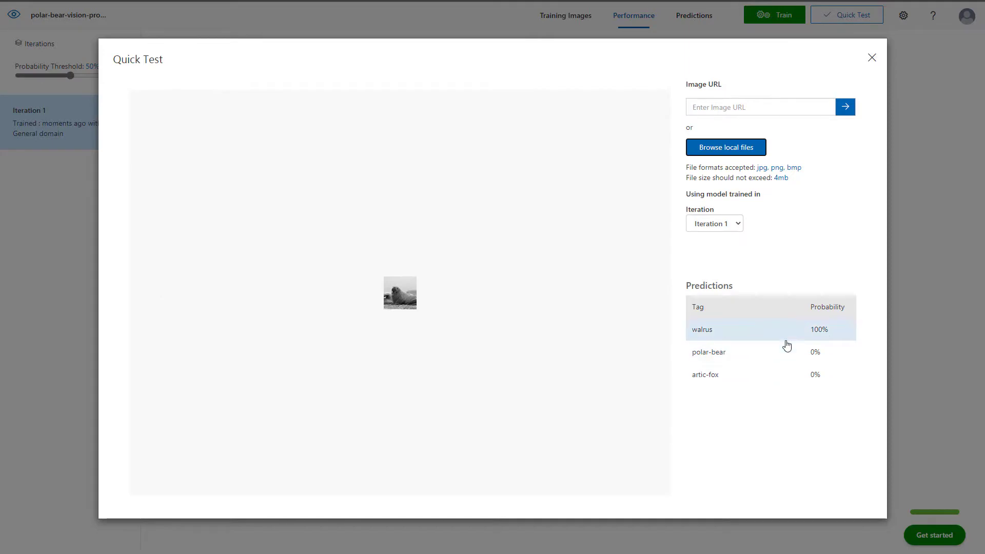
{"action": "mouse_move", "coordinate": [871, 58]}
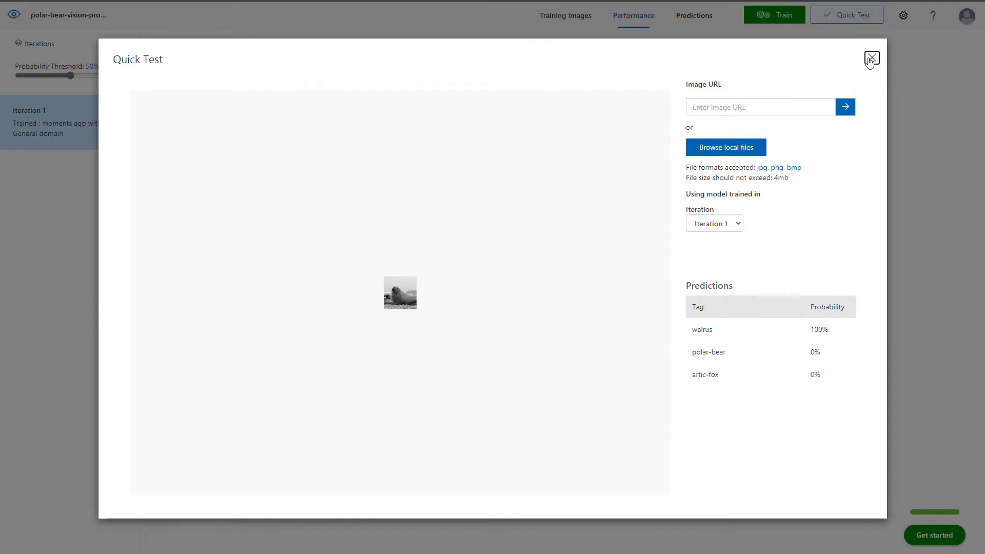
{"action": "left_click", "coordinate": [871, 59]}
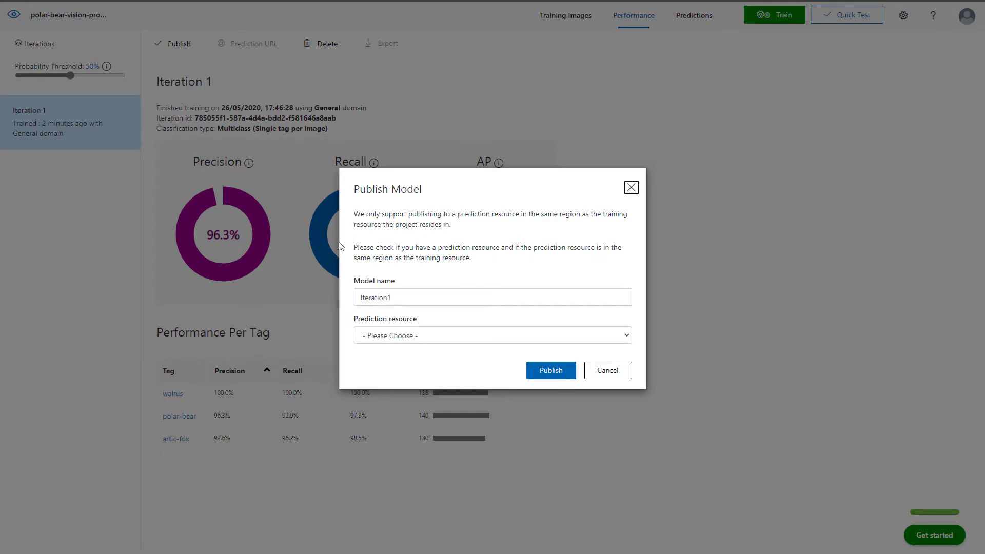
Select polar-bear-vision as the prediction resource and publish the model as Iteration1
{"action": "left_click", "coordinate": [492, 335]}
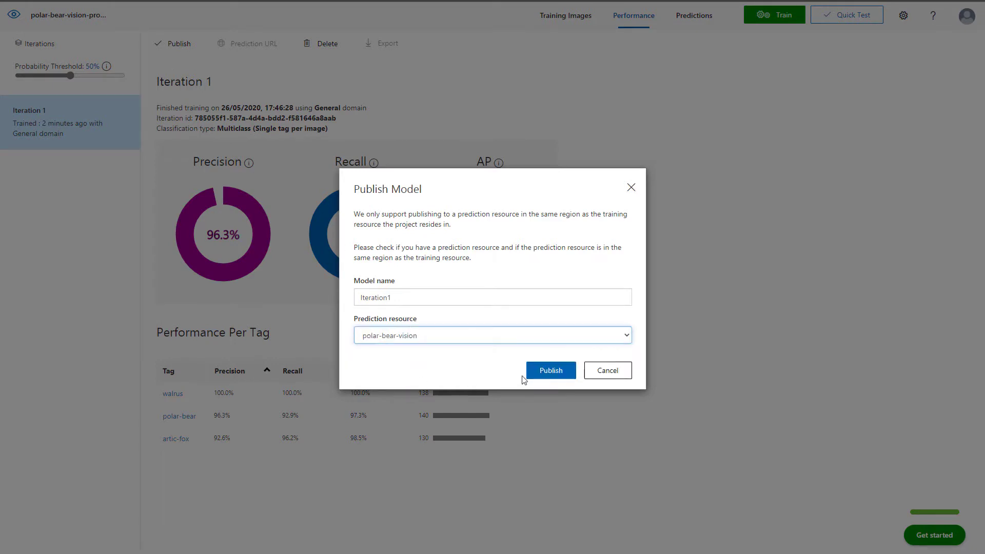
{"action": "left_click", "coordinate": [550, 370]}
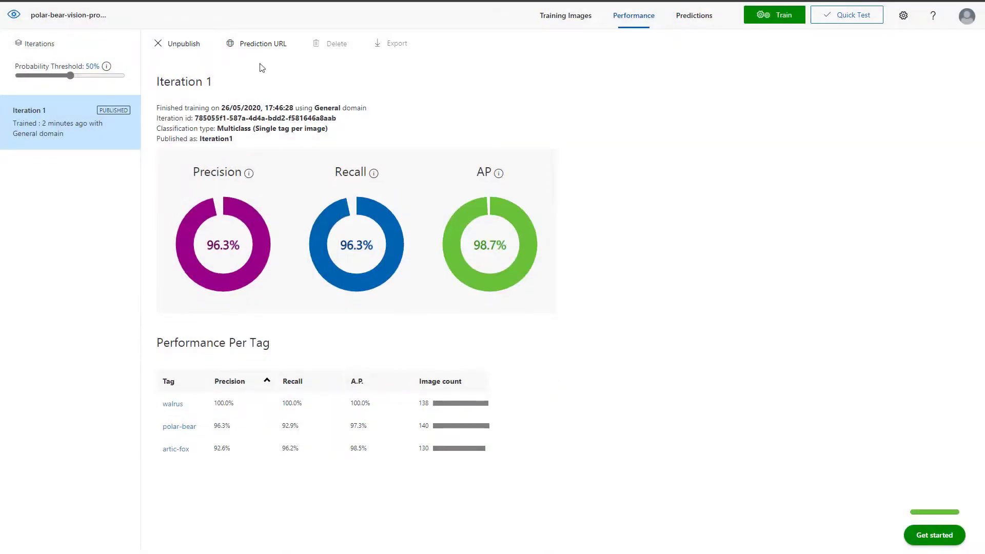